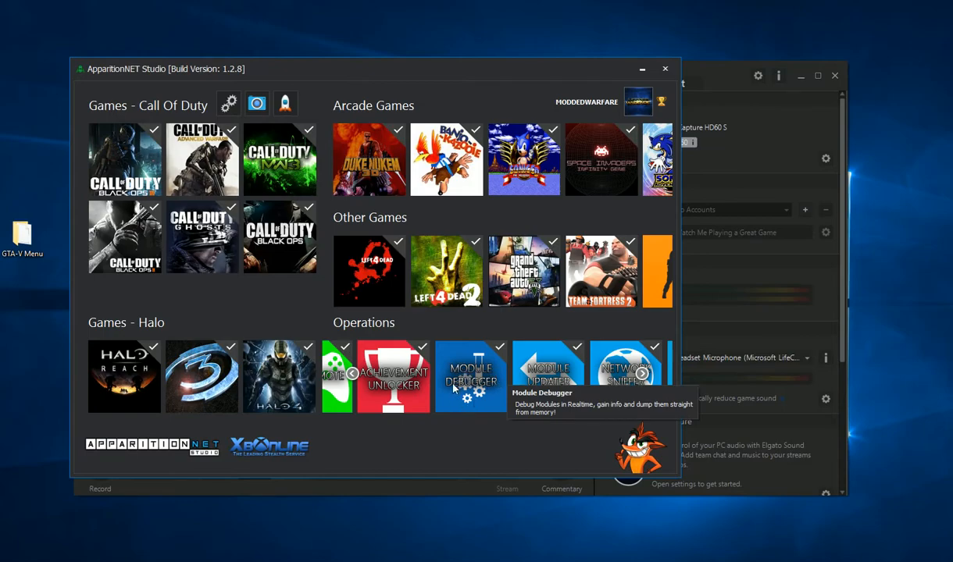
{"action": "mouse_move", "coordinate": [467, 380]}
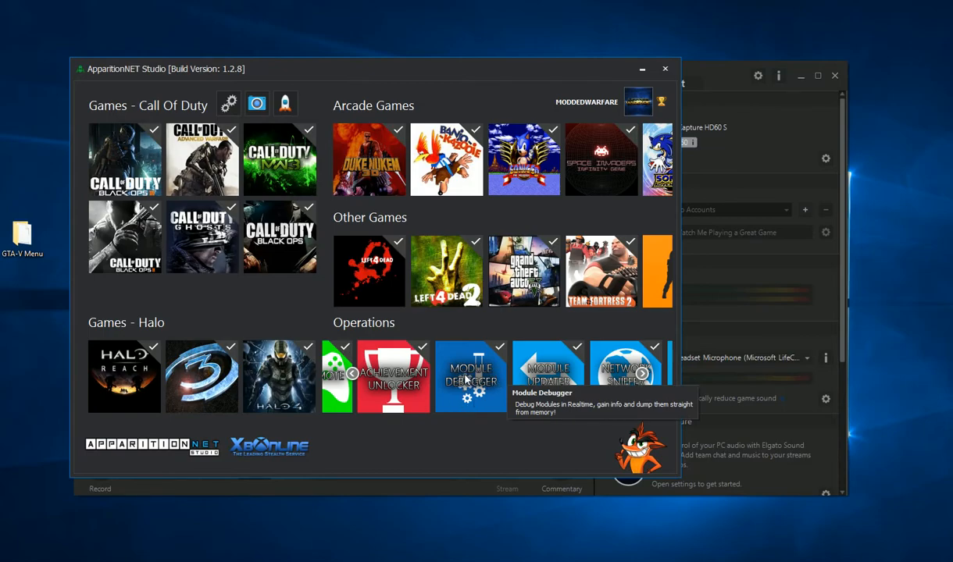
Step: Open the Module Debugger from the Operations tiles
{"action": "left_click", "coordinate": [470, 377]}
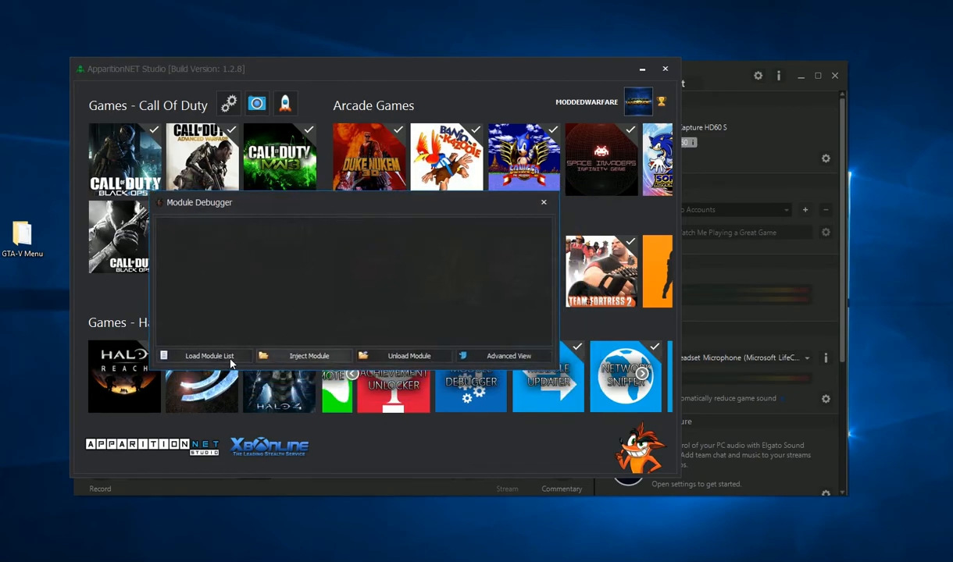
Step: Load the console's module list, select XDRPC.xex then JRPC.xex, and reposition the window
{"action": "left_click", "coordinate": [208, 357]}
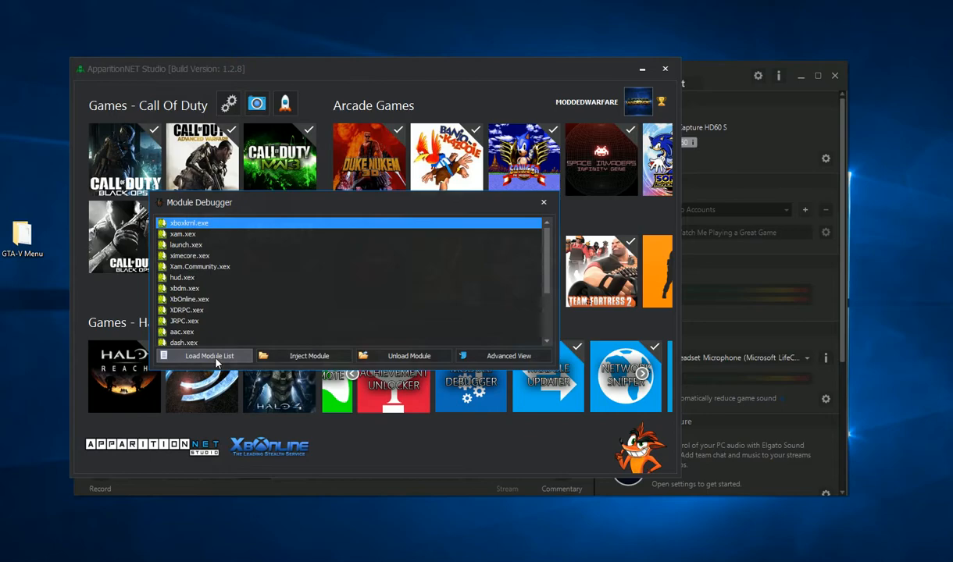
{"action": "left_click", "coordinate": [186, 310]}
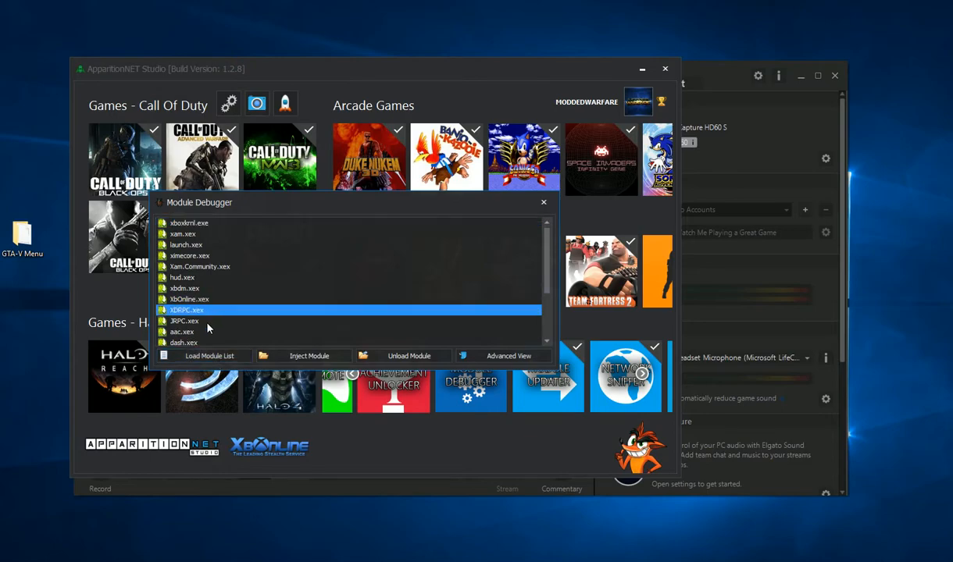
{"action": "left_click", "coordinate": [184, 321]}
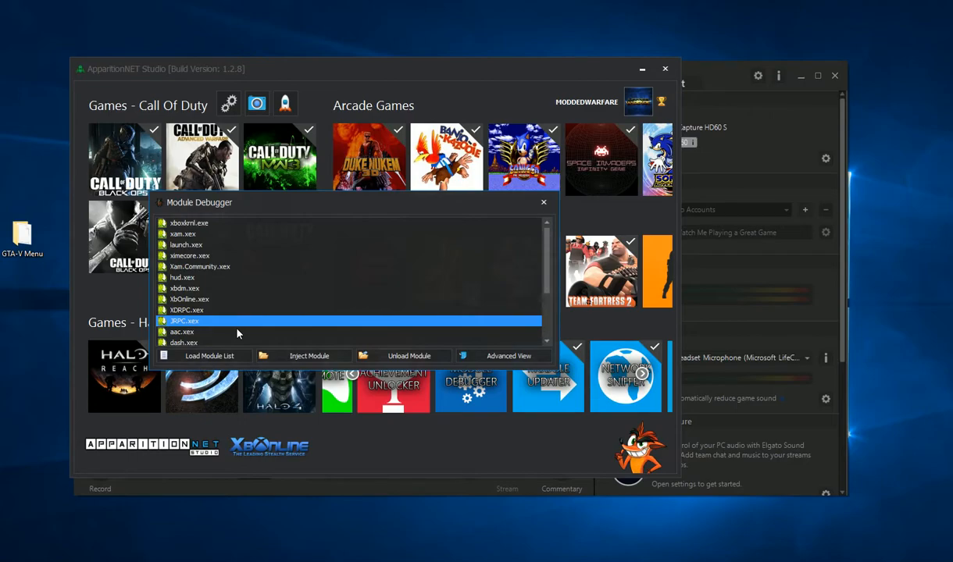
{"action": "left_click_drag", "start_coordinate": [199, 202], "coordinate": [223, 221]}
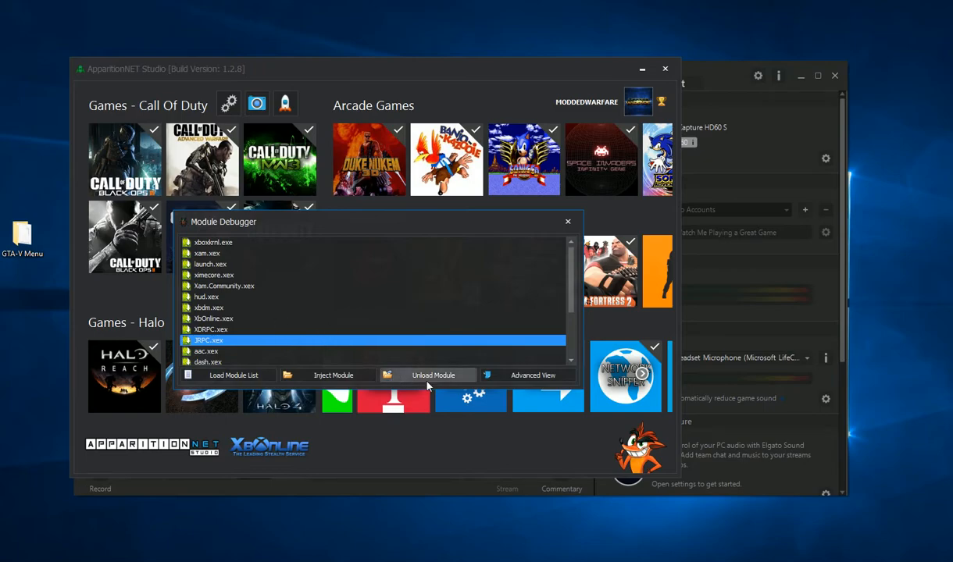
{"action": "mouse_move", "coordinate": [434, 386]}
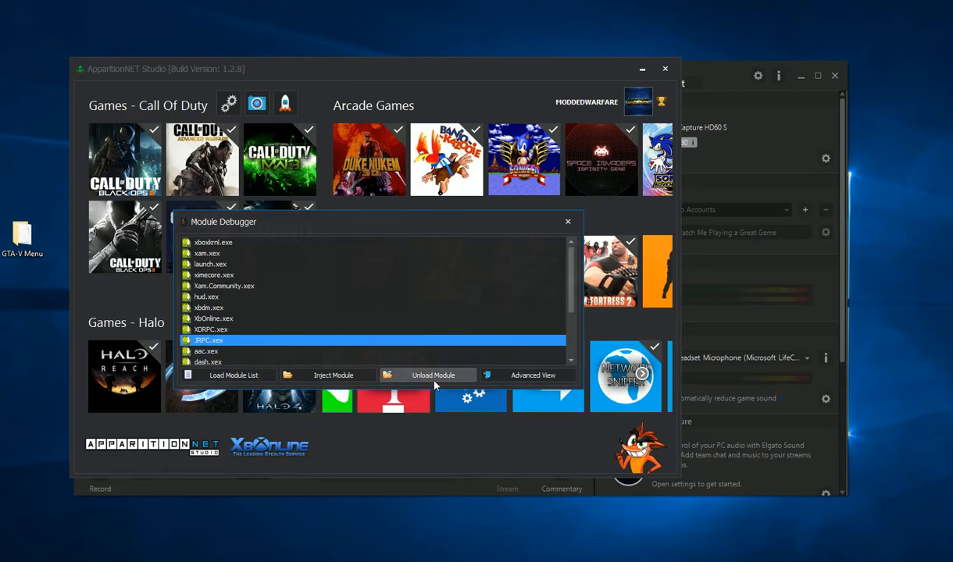
{"action": "mouse_move", "coordinate": [438, 377]}
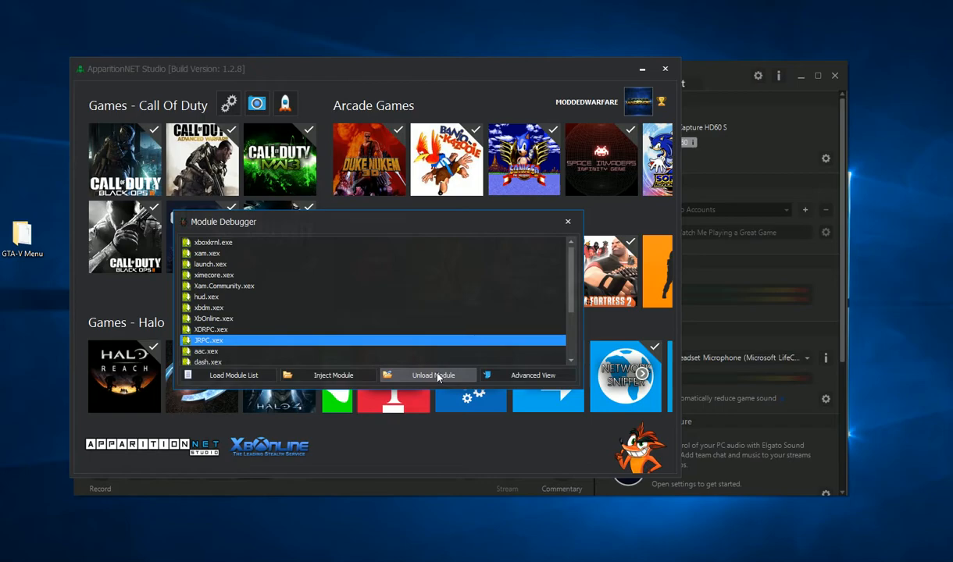
{"action": "mouse_move", "coordinate": [436, 378]}
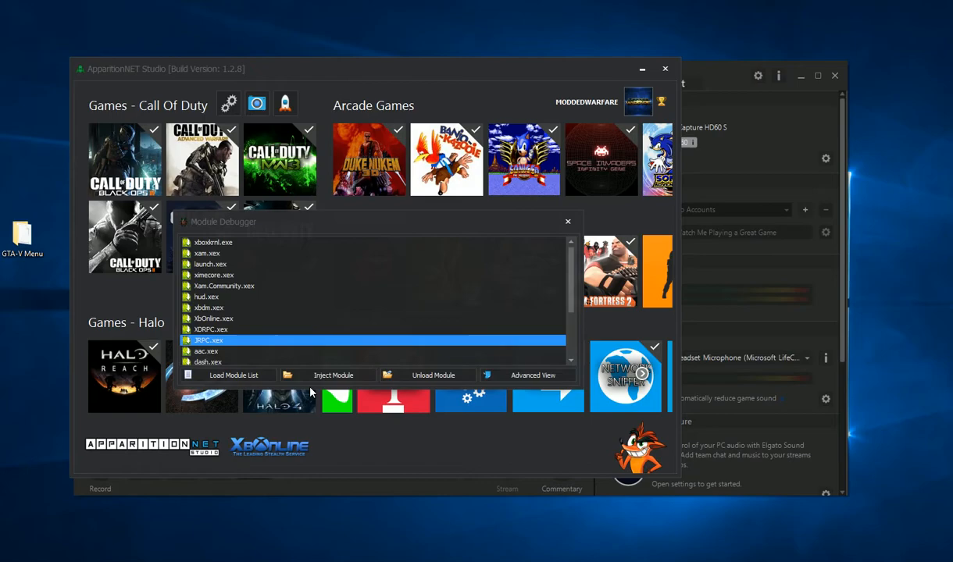
{"action": "left_click", "coordinate": [224, 286]}
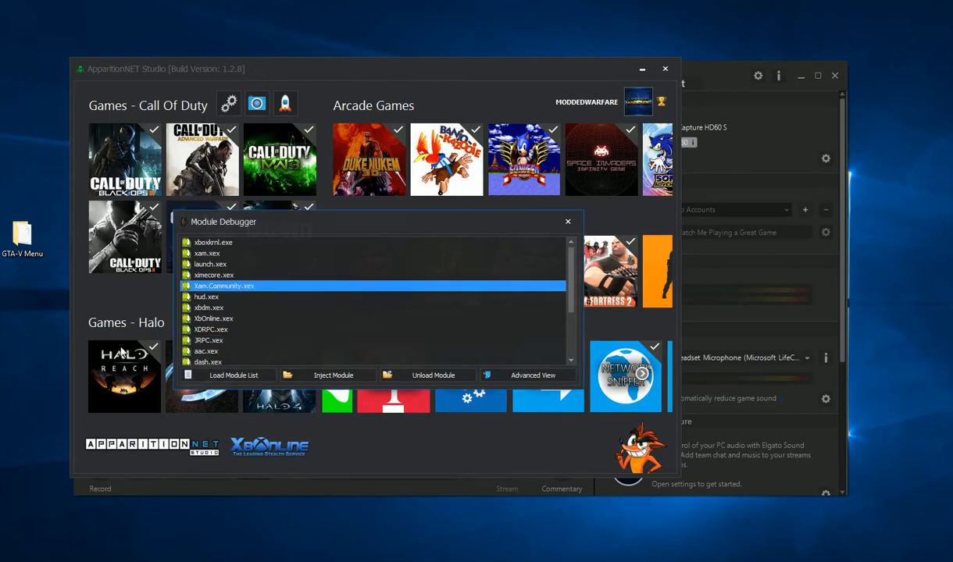
{"action": "scroll", "scroll_direction": "down", "scroll_amount": 3}
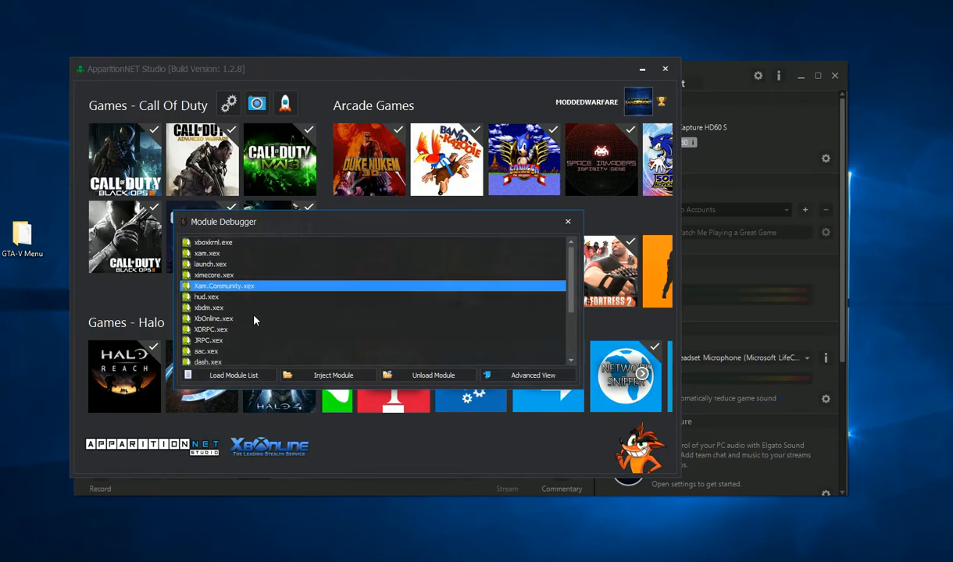
{"action": "scroll", "scroll_direction": "down", "scroll_amount": 3}
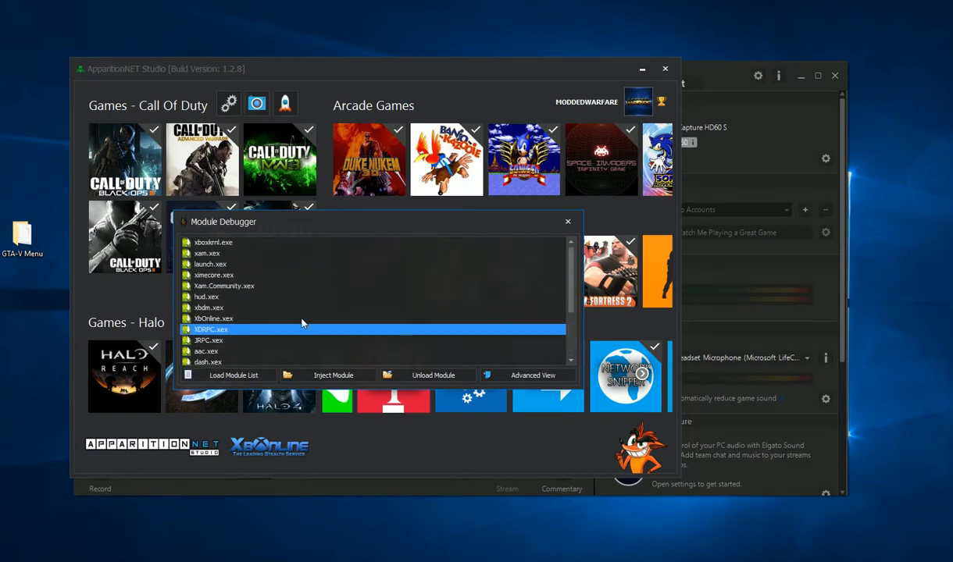
{"action": "scroll", "scroll_direction": "down", "scroll_amount": 3}
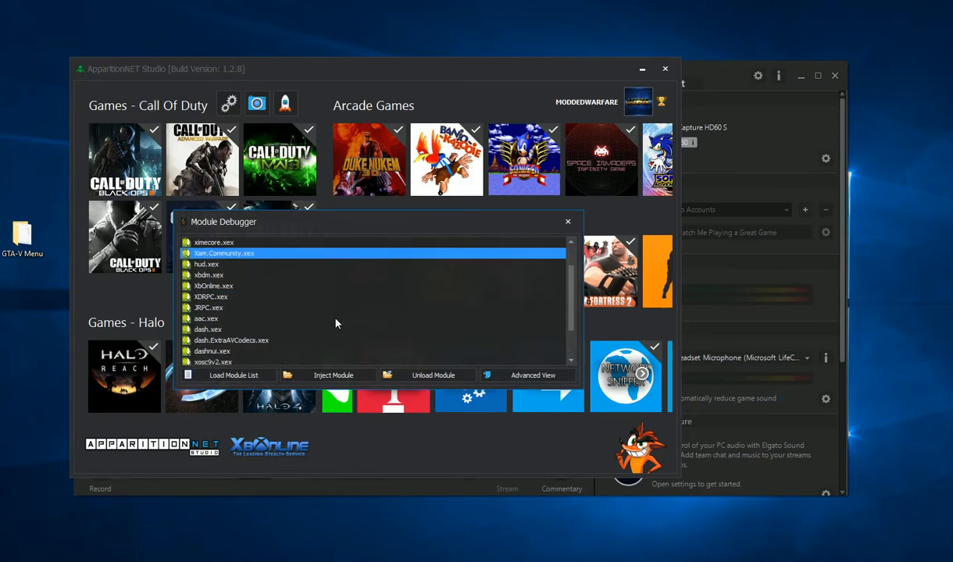
Step: Close the Module Debugger and open the Quick Launcher's Launch Pad
{"action": "left_click", "coordinate": [567, 222]}
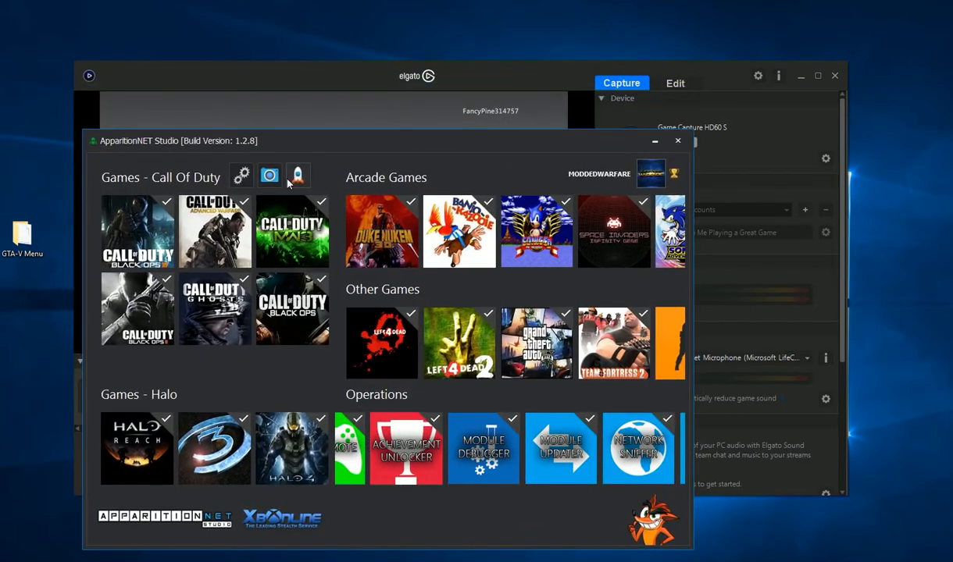
{"action": "left_click", "coordinate": [297, 175]}
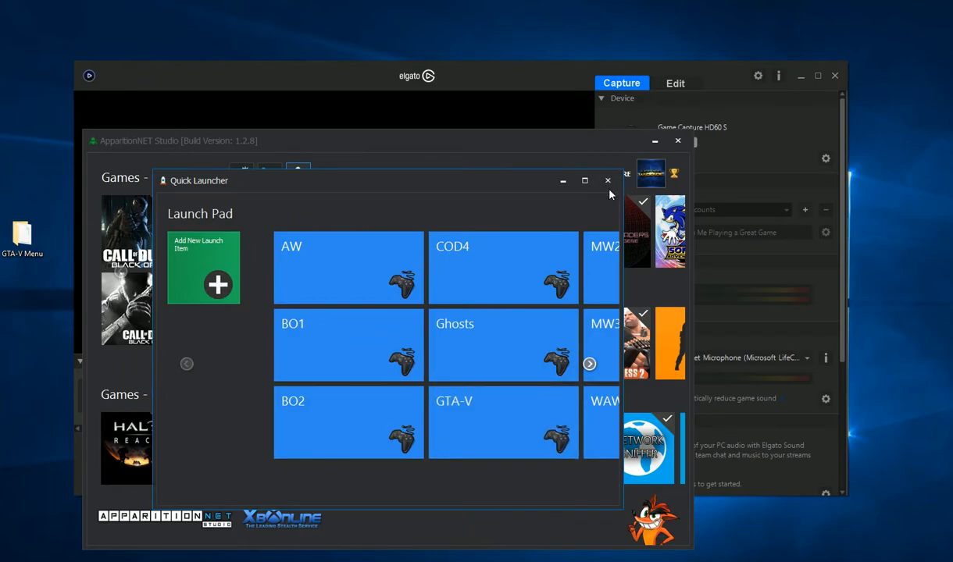
Step: Bring the Elgato Game Capture HD preview in front of ApparitionNET Studio
{"action": "left_click", "coordinate": [608, 180]}
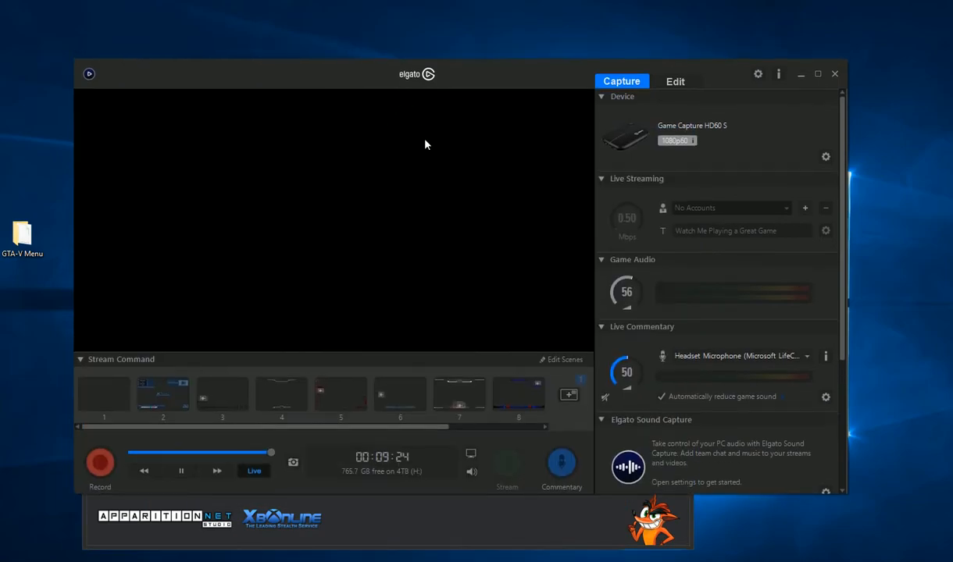
{"action": "mouse_move", "coordinate": [262, 217]}
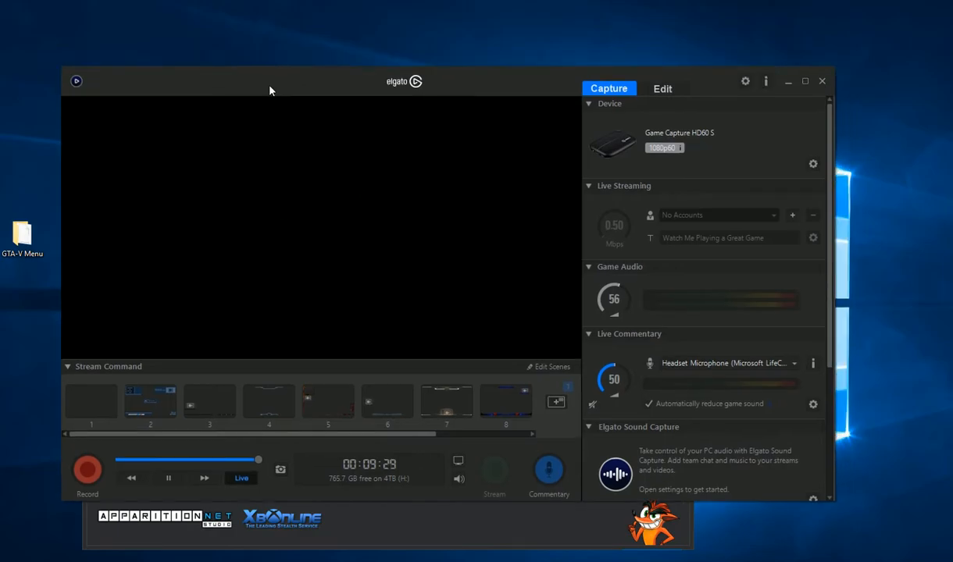
{"action": "mouse_move", "coordinate": [13, 142]}
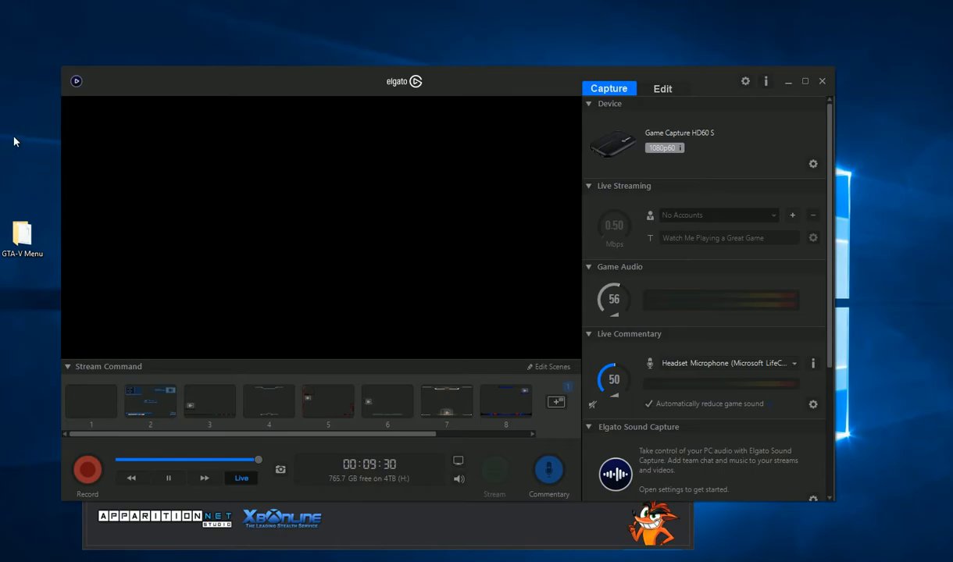
{"action": "mouse_move", "coordinate": [187, 154]}
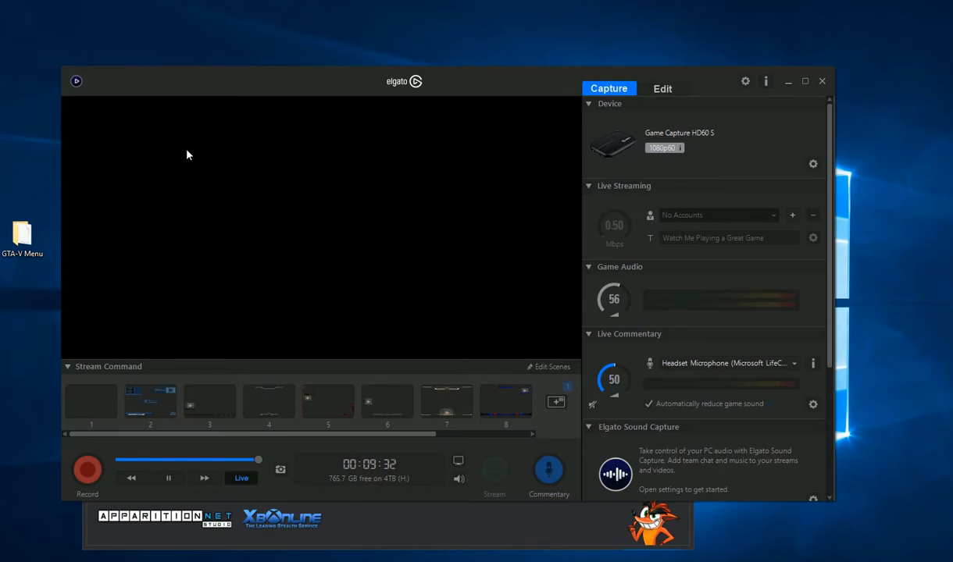
{"action": "mouse_move", "coordinate": [347, 318]}
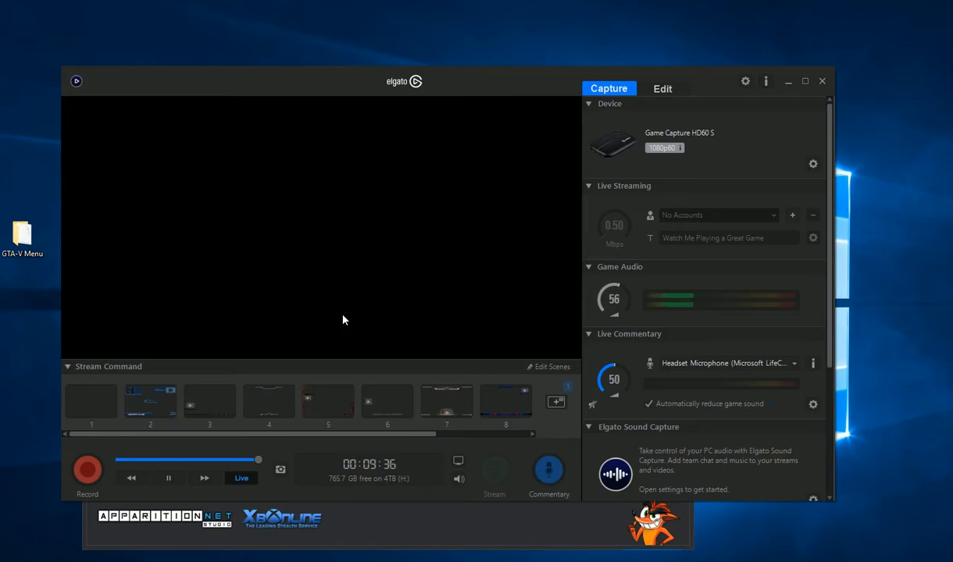
{"action": "mouse_move", "coordinate": [295, 315]}
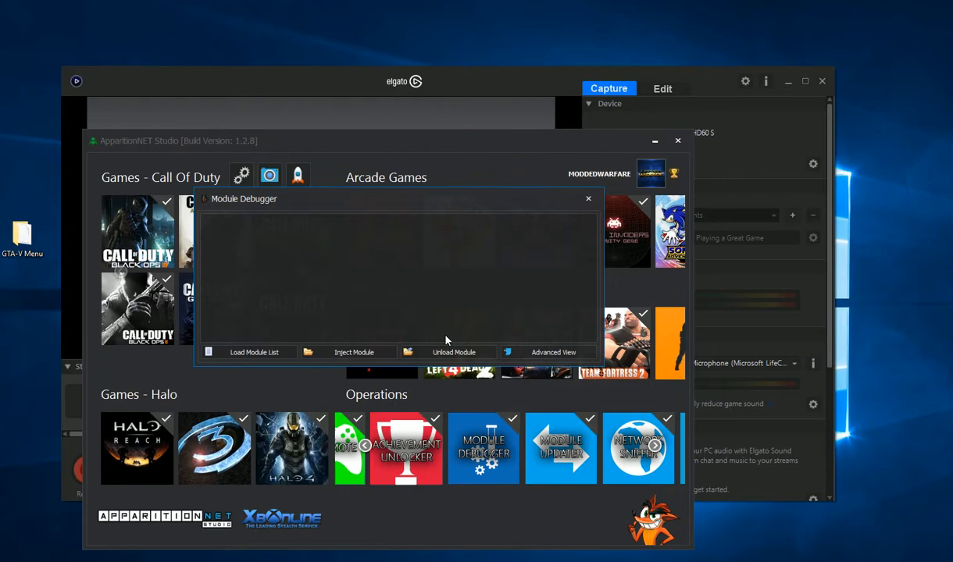
Step: Reload the module list, start Inject Module, and open the GTA-V Menu folder
{"action": "left_click", "coordinate": [254, 352]}
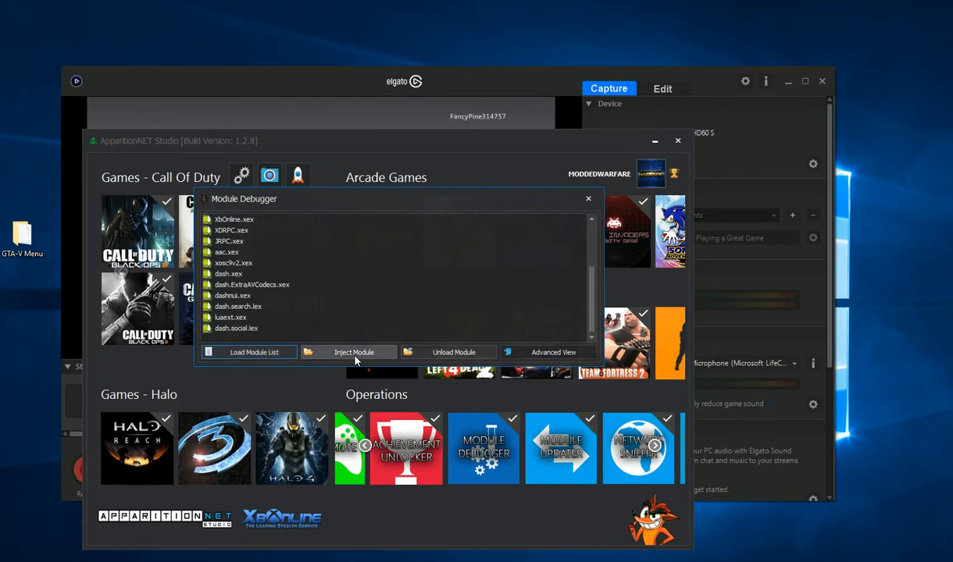
{"action": "left_click", "coordinate": [254, 352]}
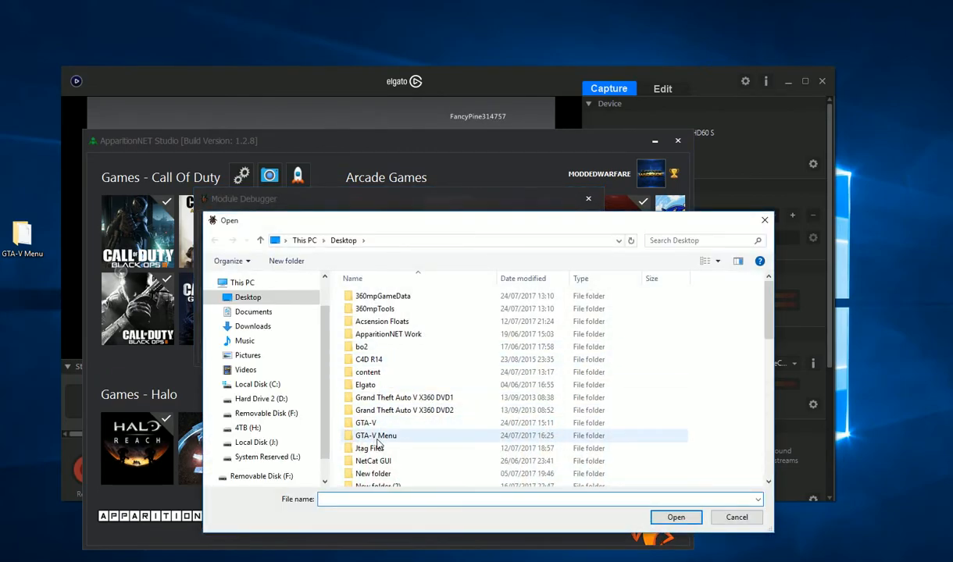
{"action": "double_click", "coordinate": [376, 435]}
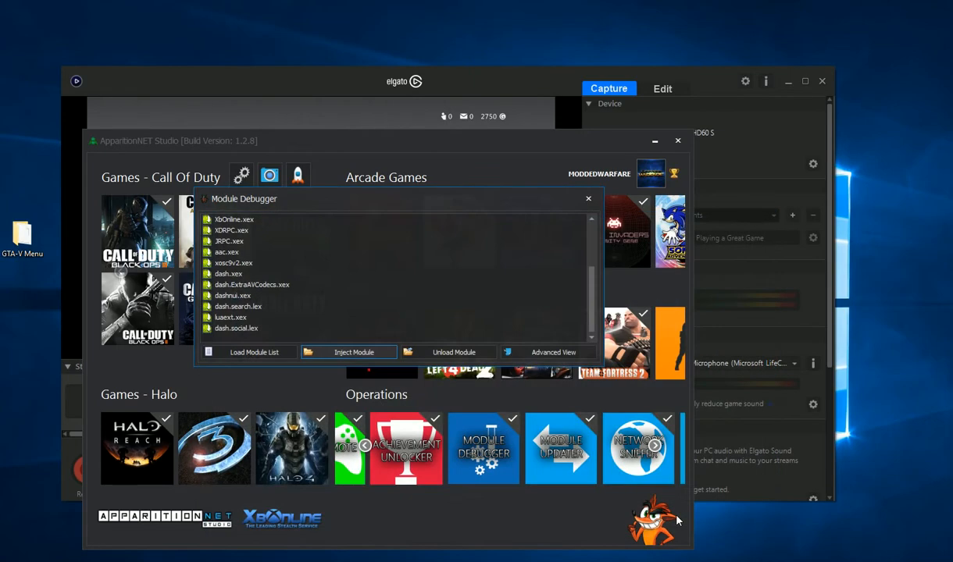
{"action": "mouse_move", "coordinate": [594, 301]}
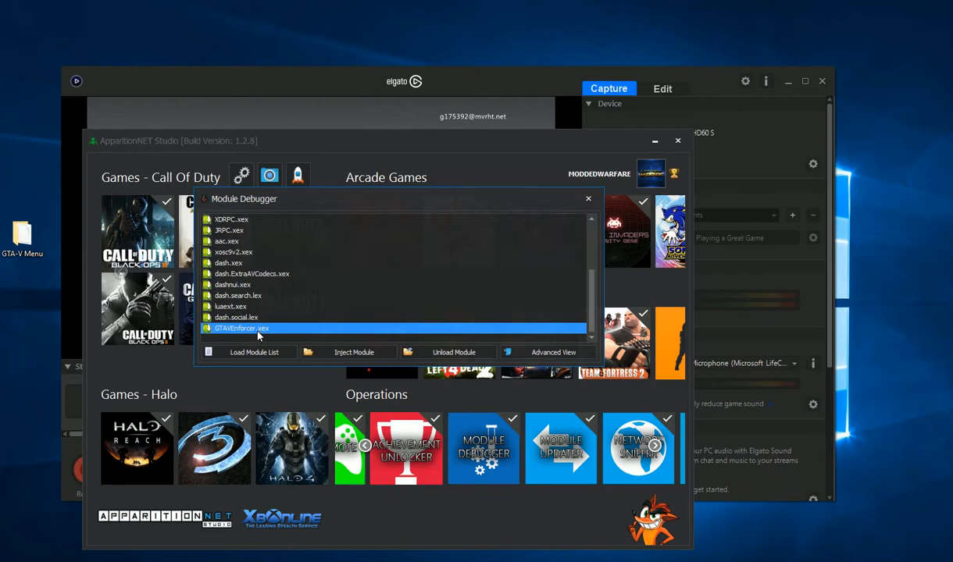
Step: Open the Module Info window for GTAVEnforcer.xex, then dismiss it
{"action": "double_click", "coordinate": [240, 328]}
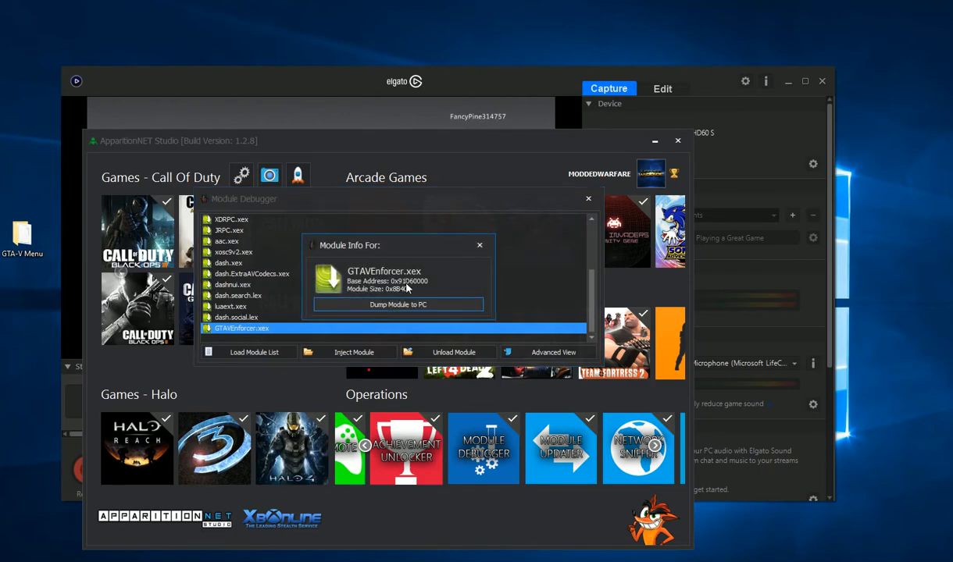
{"action": "left_click", "coordinate": [480, 245]}
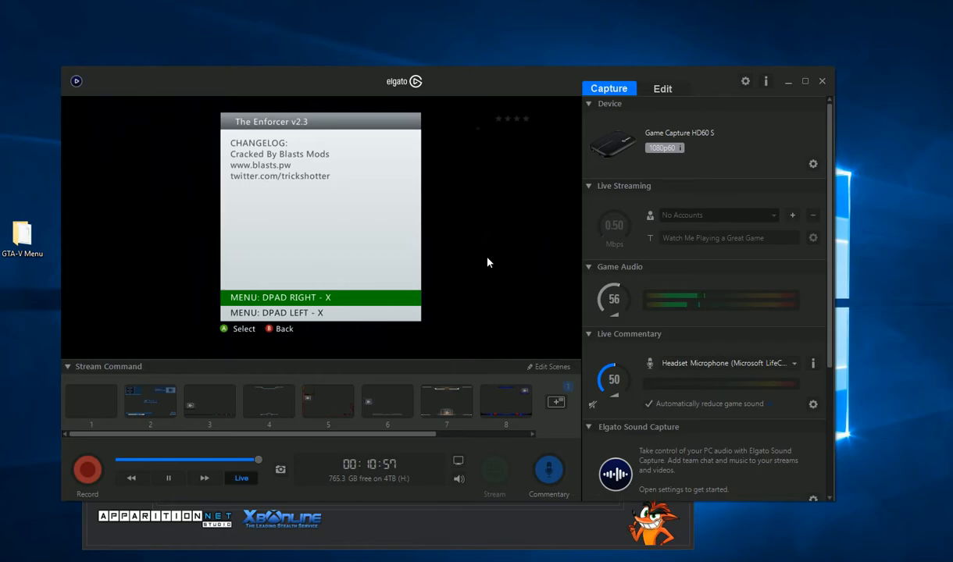
{"action": "mouse_move", "coordinate": [528, 118]}
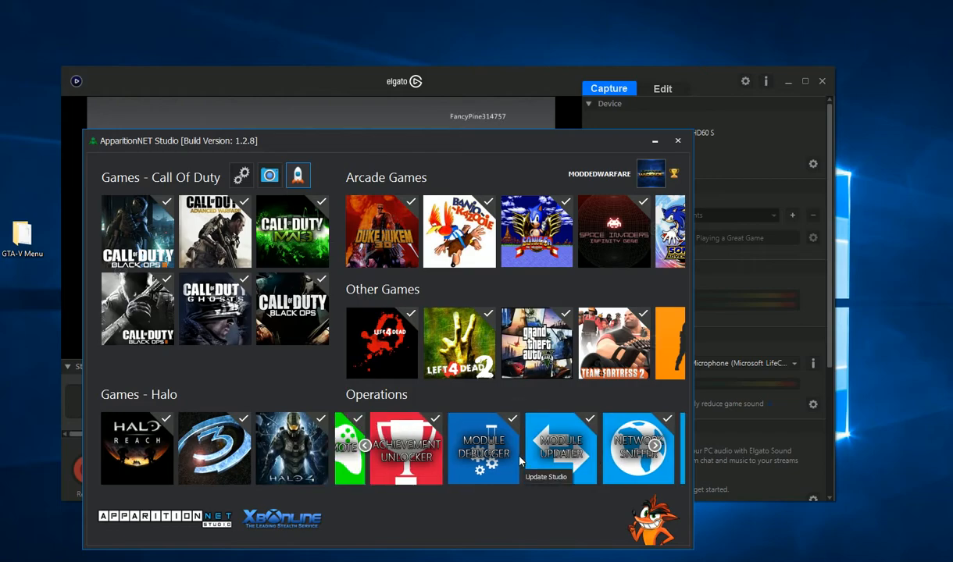
Step: Reload the module list, select GTAVEnforcer.xex, unload it, and confirm the success message
{"action": "left_click", "coordinate": [484, 449]}
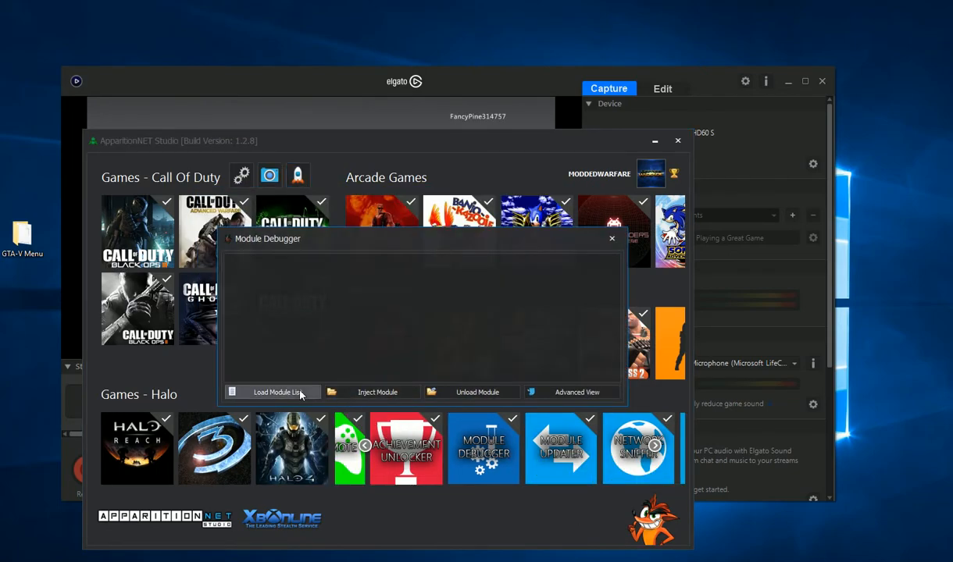
{"action": "left_click", "coordinate": [277, 392]}
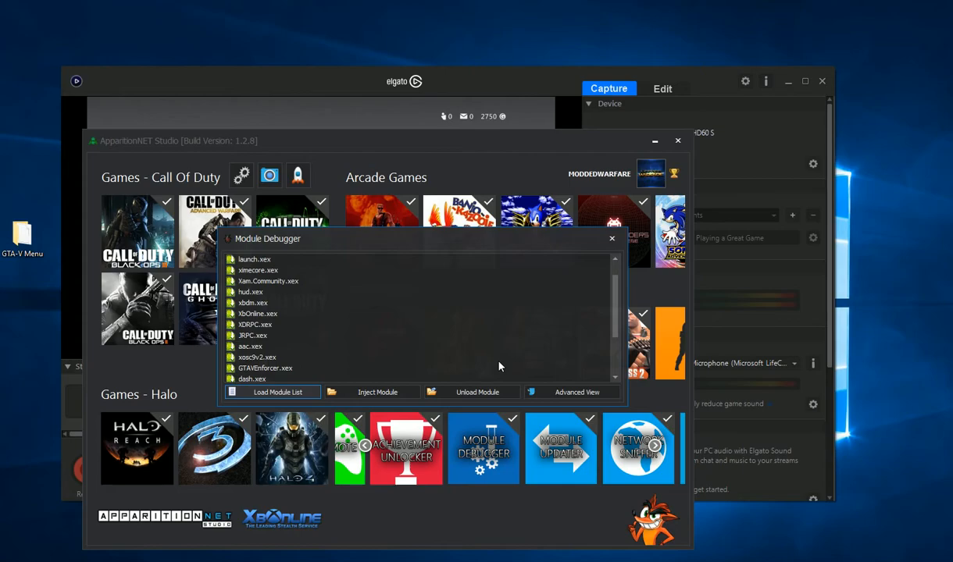
{"action": "scroll", "scroll_direction": "down", "scroll_amount": 3}
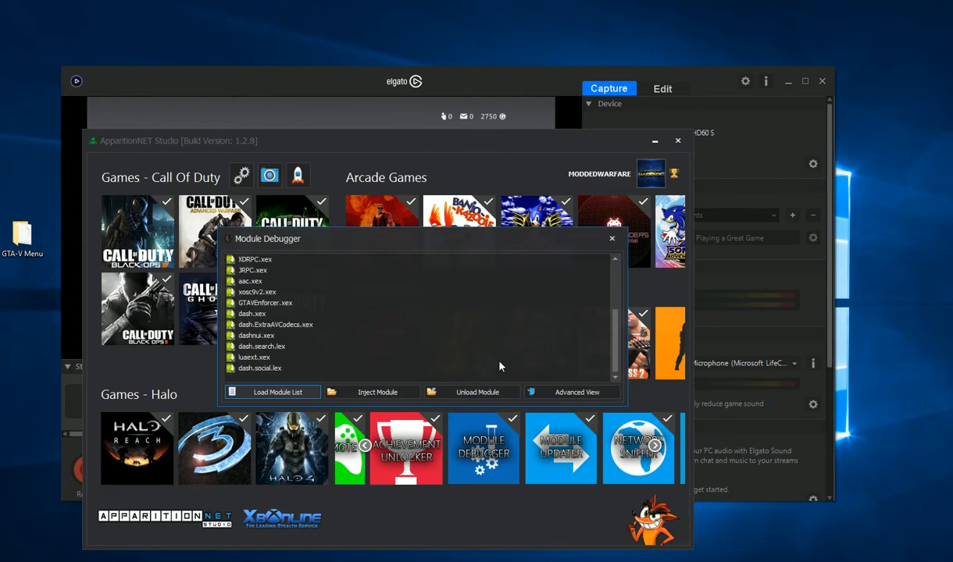
{"action": "mouse_move", "coordinate": [391, 319]}
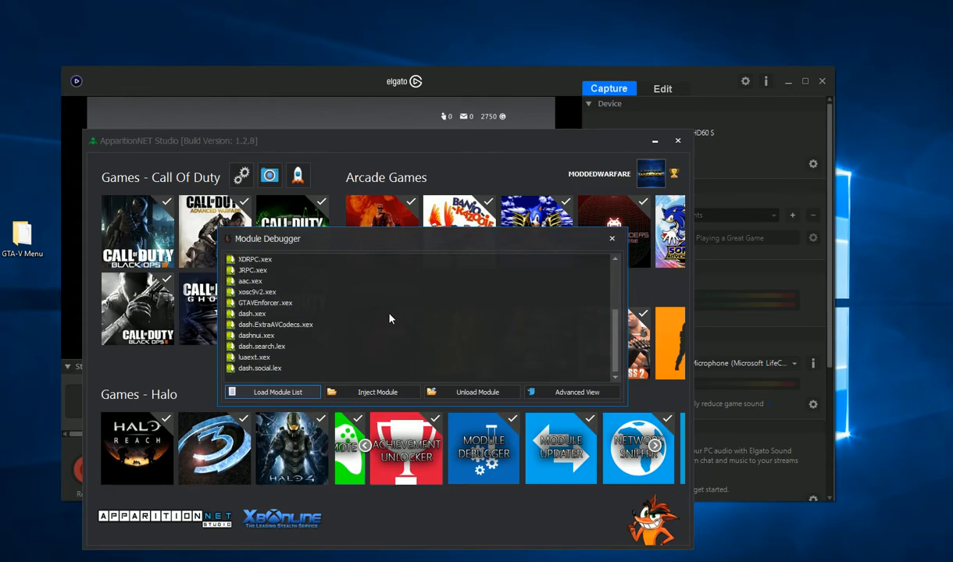
{"action": "left_click", "coordinate": [266, 304]}
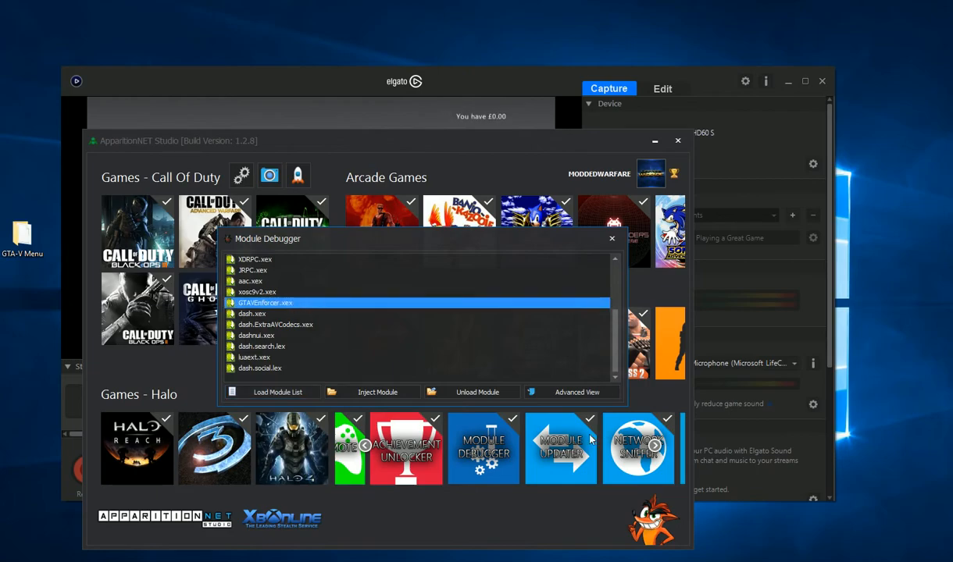
{"action": "mouse_move", "coordinate": [410, 379]}
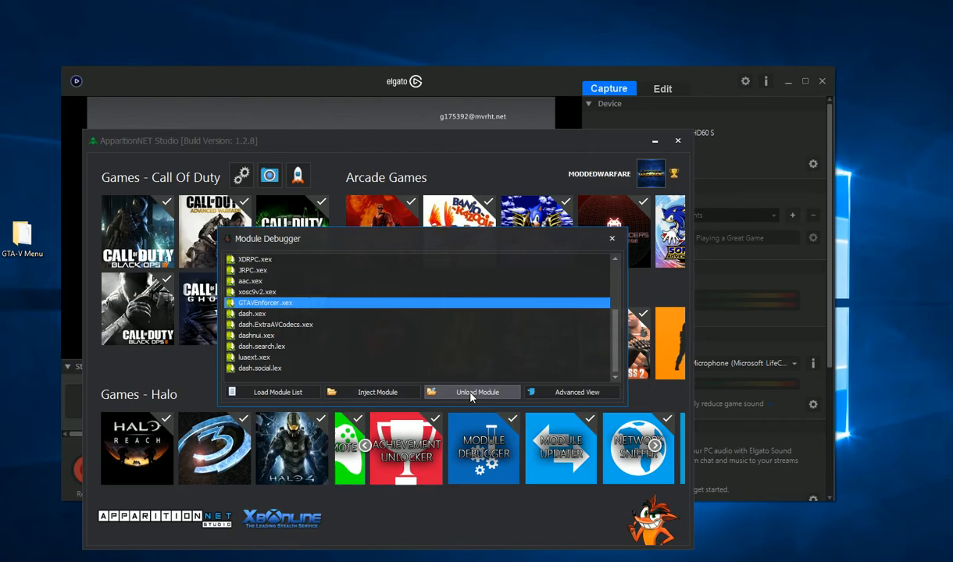
{"action": "left_click", "coordinate": [472, 392]}
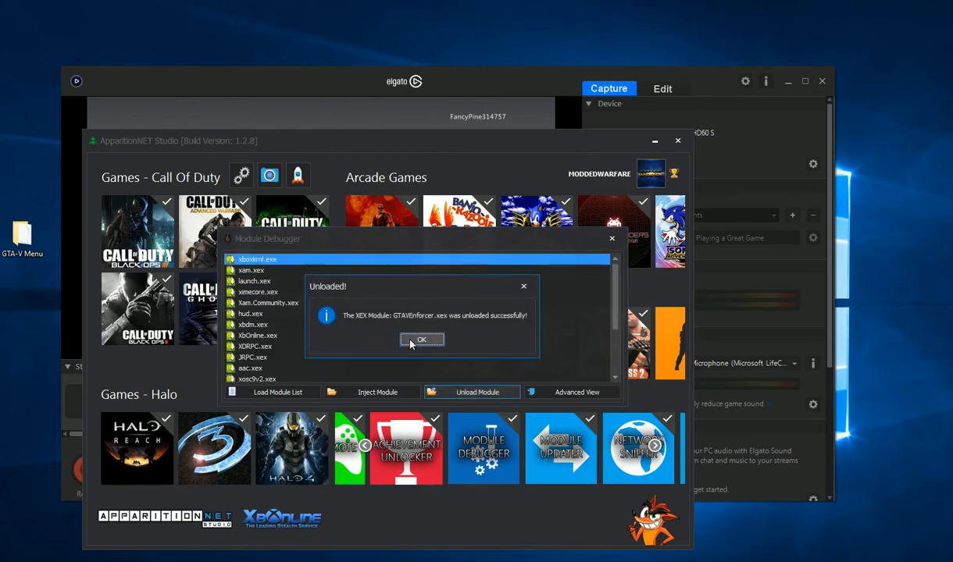
{"action": "left_click", "coordinate": [421, 339]}
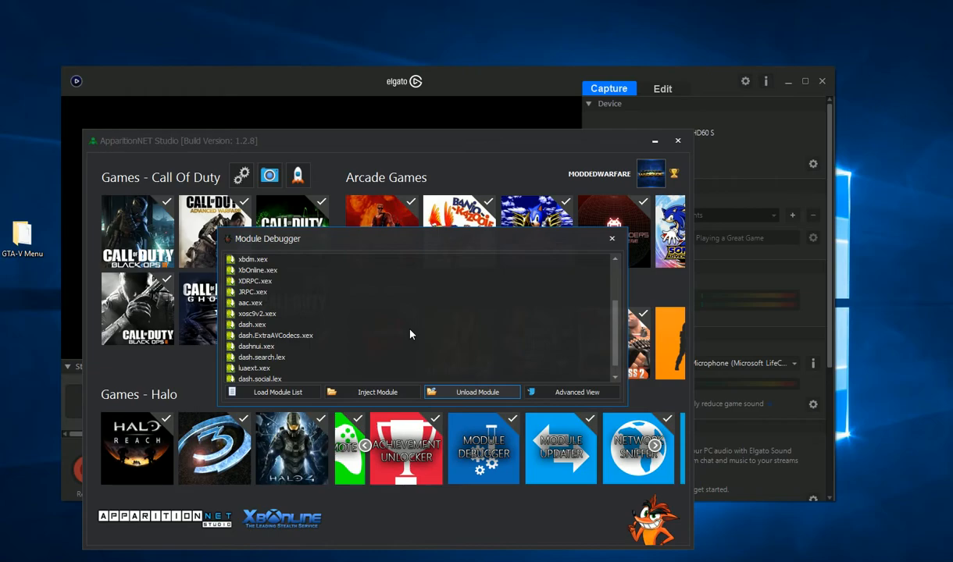
{"action": "mouse_move", "coordinate": [390, 379]}
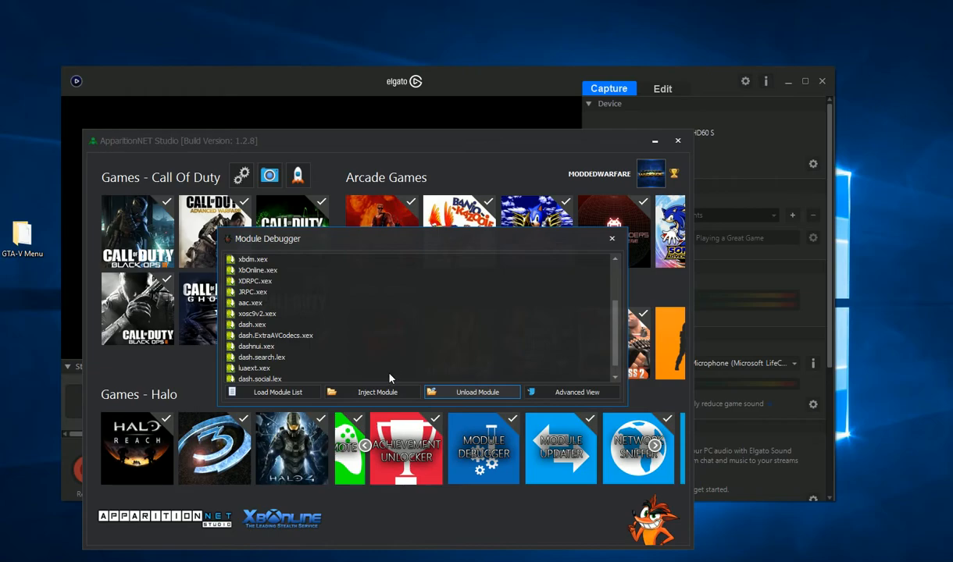
{"action": "mouse_move", "coordinate": [465, 365]}
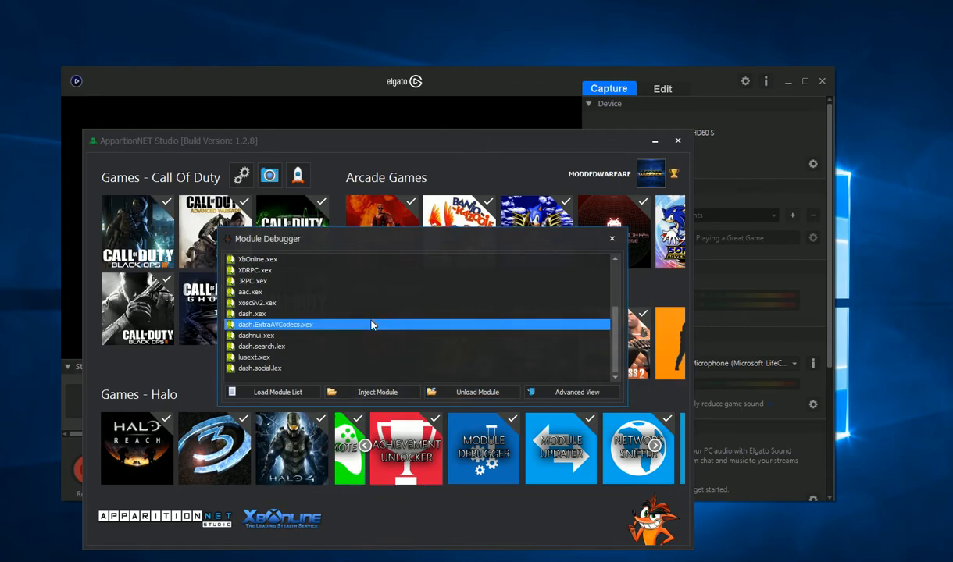
{"action": "mouse_move", "coordinate": [265, 306]}
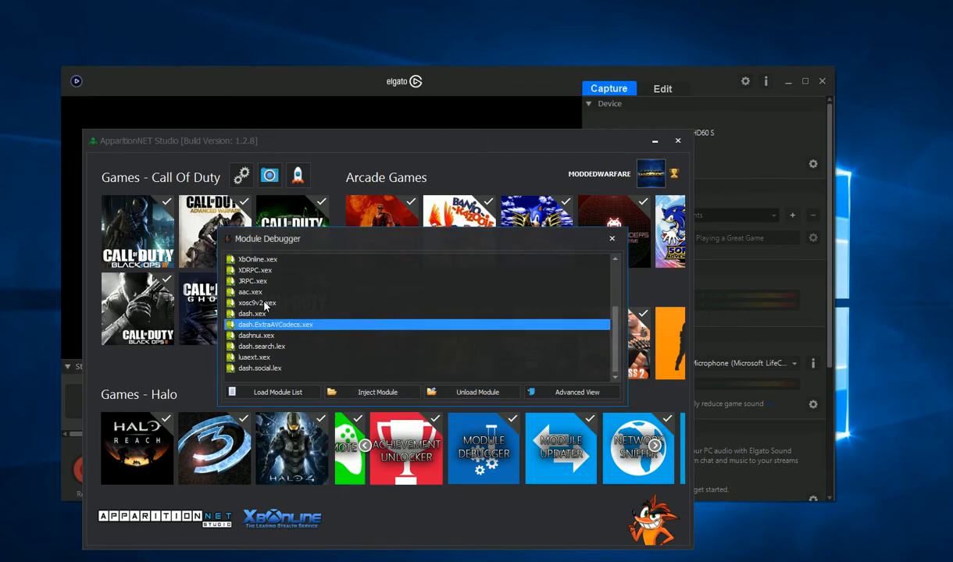
Step: Open JRPC.xex details (base 0x91170000, size 0x54000), dump it to the PC, then close
{"action": "left_click", "coordinate": [257, 303]}
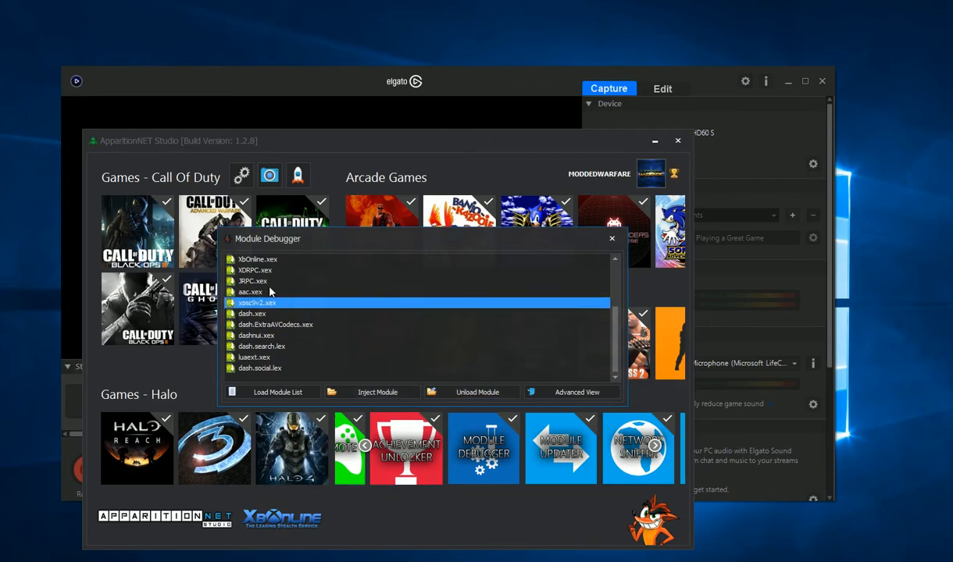
{"action": "left_click", "coordinate": [253, 280]}
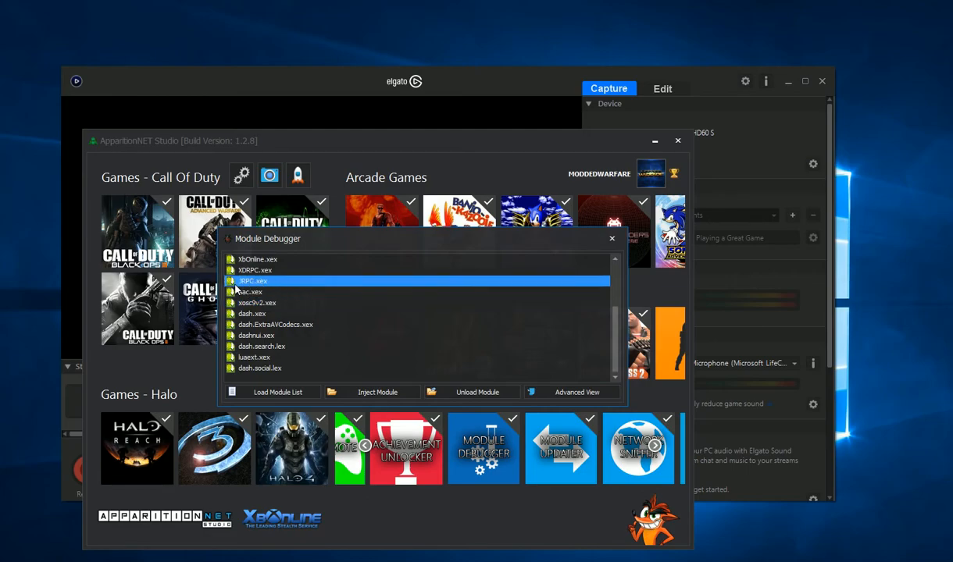
{"action": "double_click", "coordinate": [254, 280]}
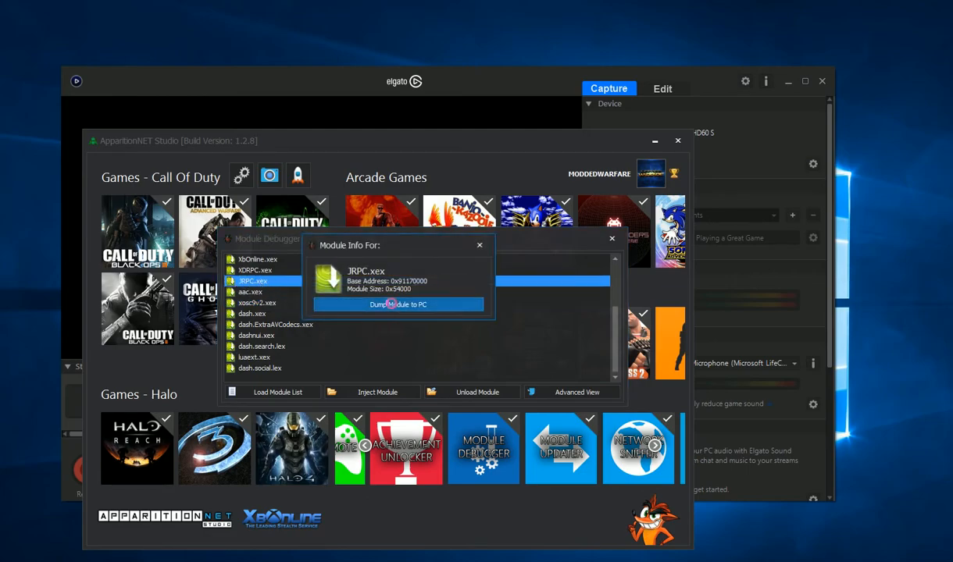
{"action": "left_click", "coordinate": [398, 305]}
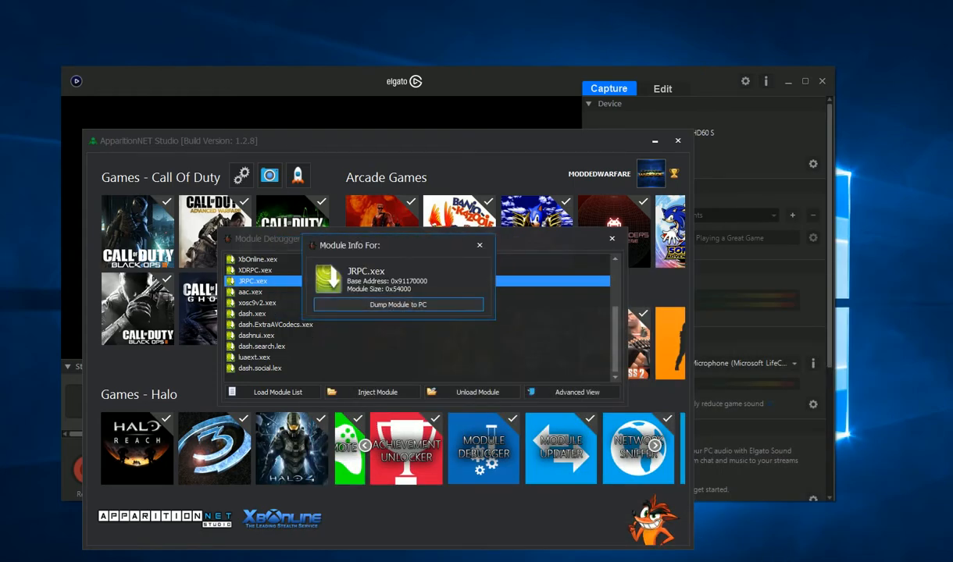
{"action": "left_click", "coordinate": [399, 304]}
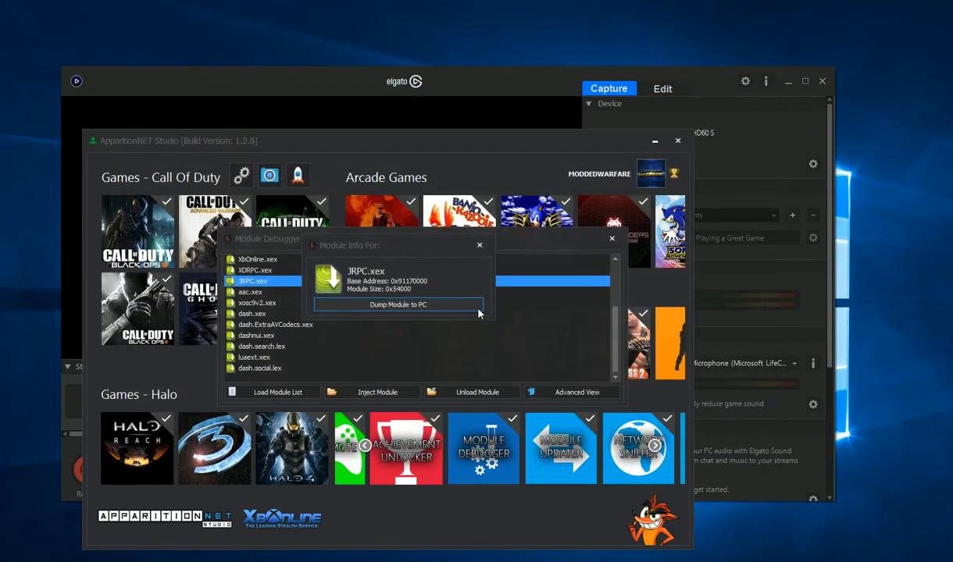
{"action": "left_click", "coordinate": [479, 244]}
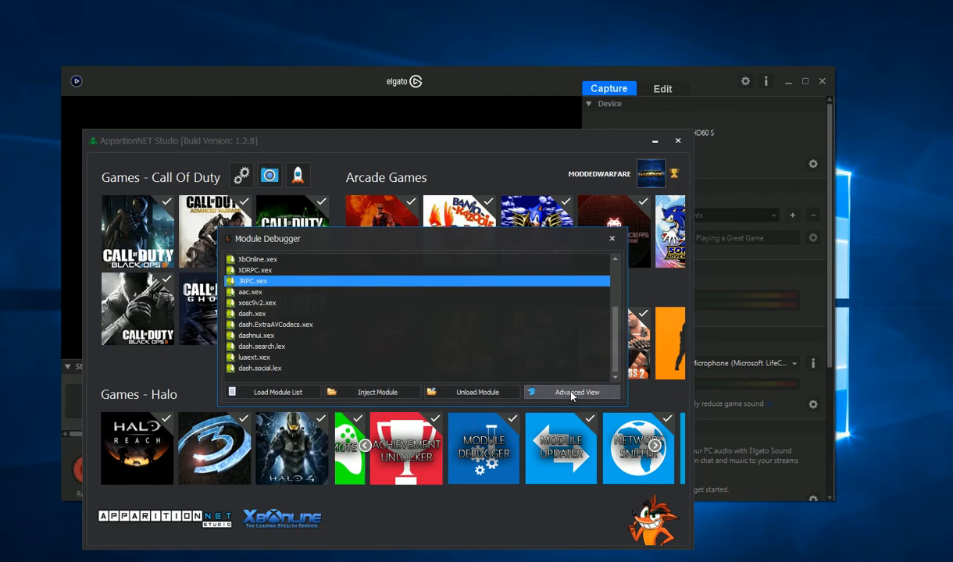
Step: Switch to Advanced View, inspect the launch.xex entry, return to Basic View, and close the debugger
{"action": "left_click", "coordinate": [573, 392]}
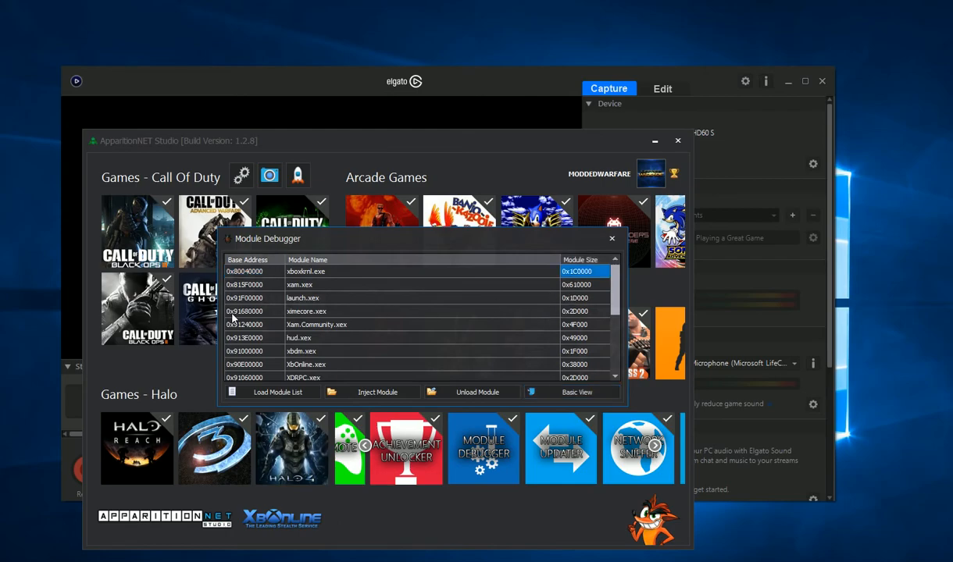
{"action": "left_click", "coordinate": [303, 297]}
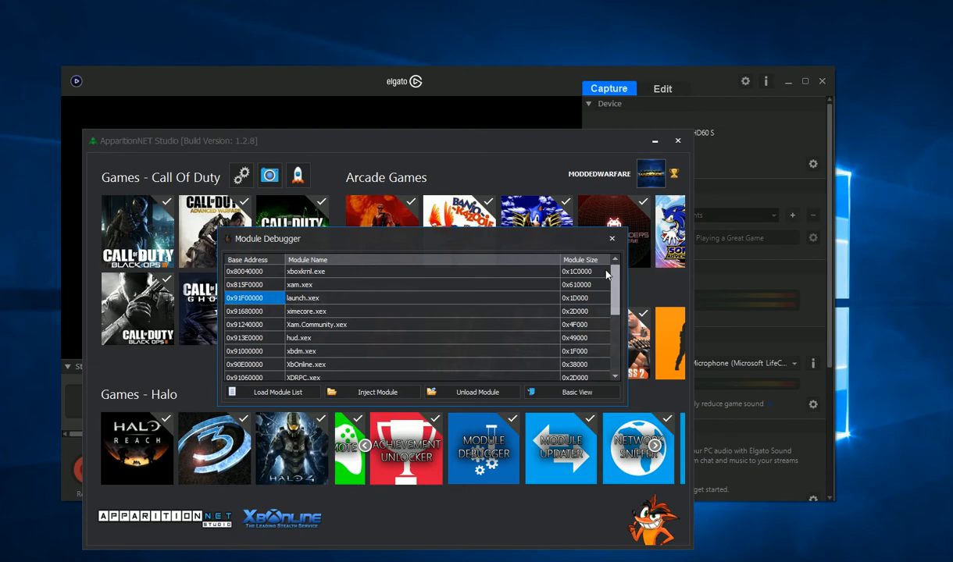
{"action": "left_click", "coordinate": [578, 392]}
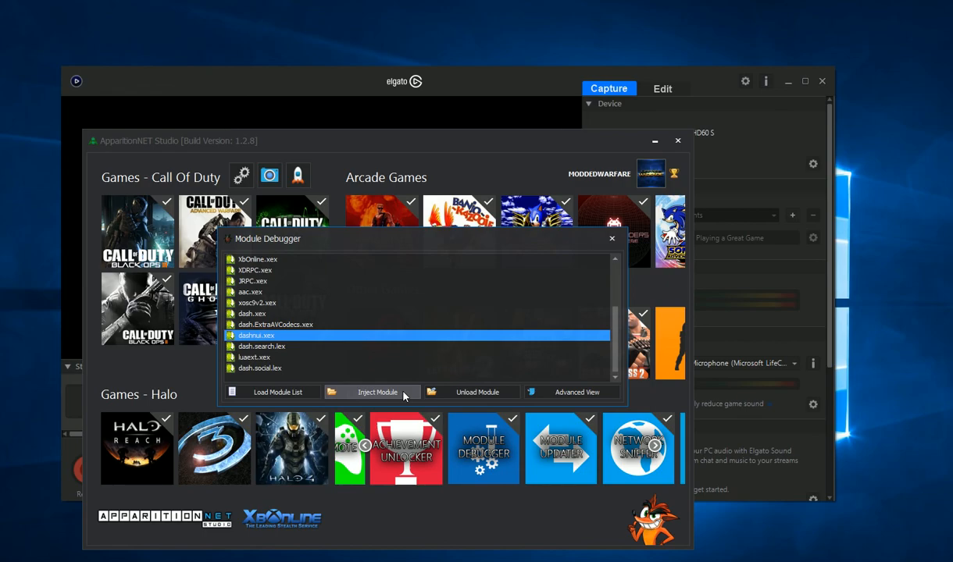
{"action": "left_click", "coordinate": [613, 239]}
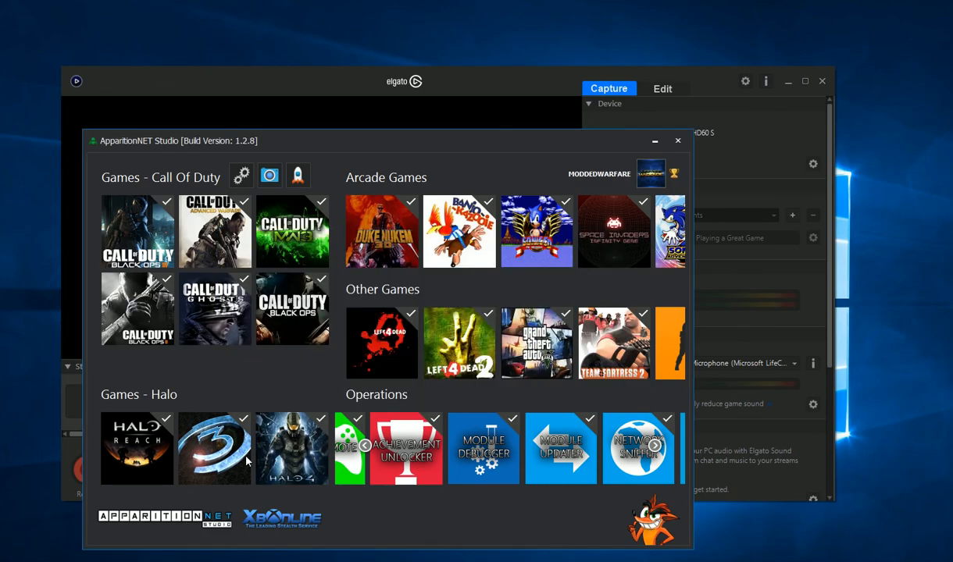